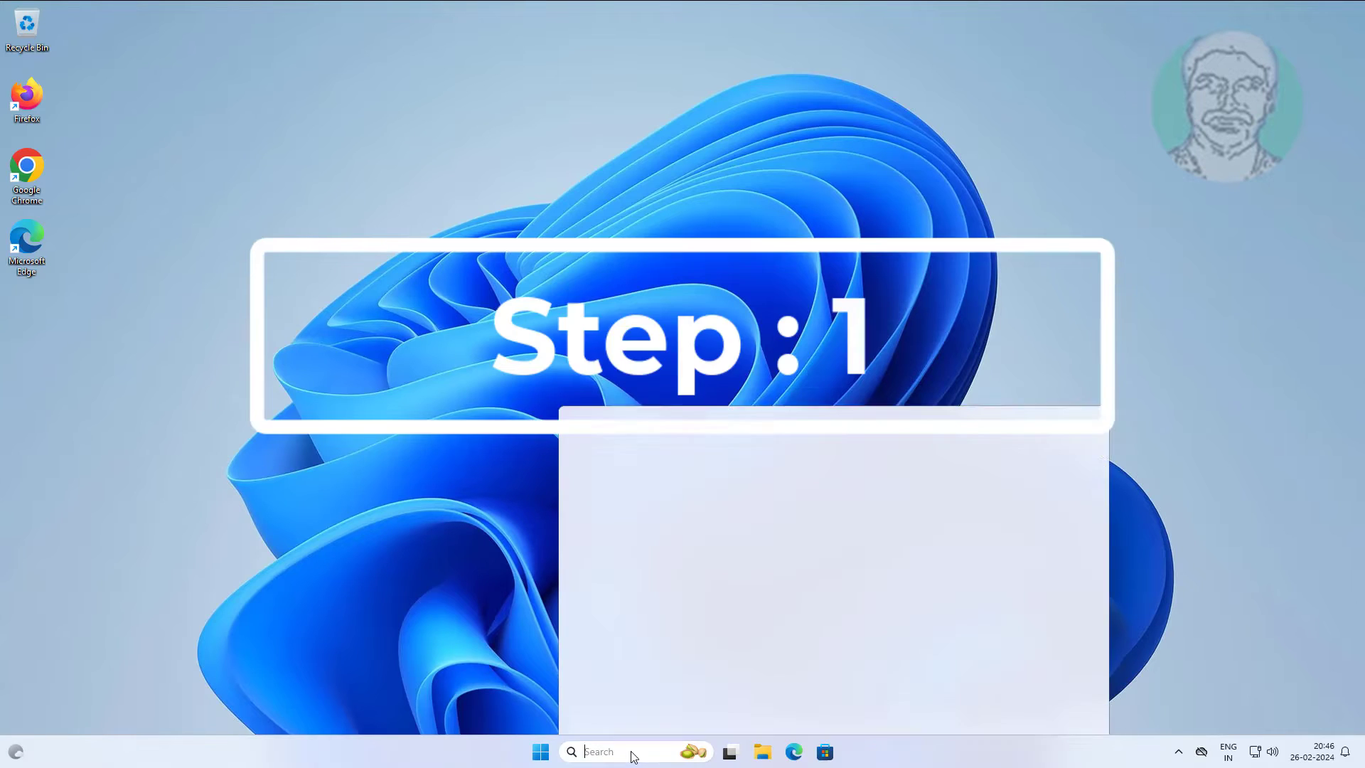
# Search for 'control' and launch Control Panel from the results.
pyautogui.write('control')
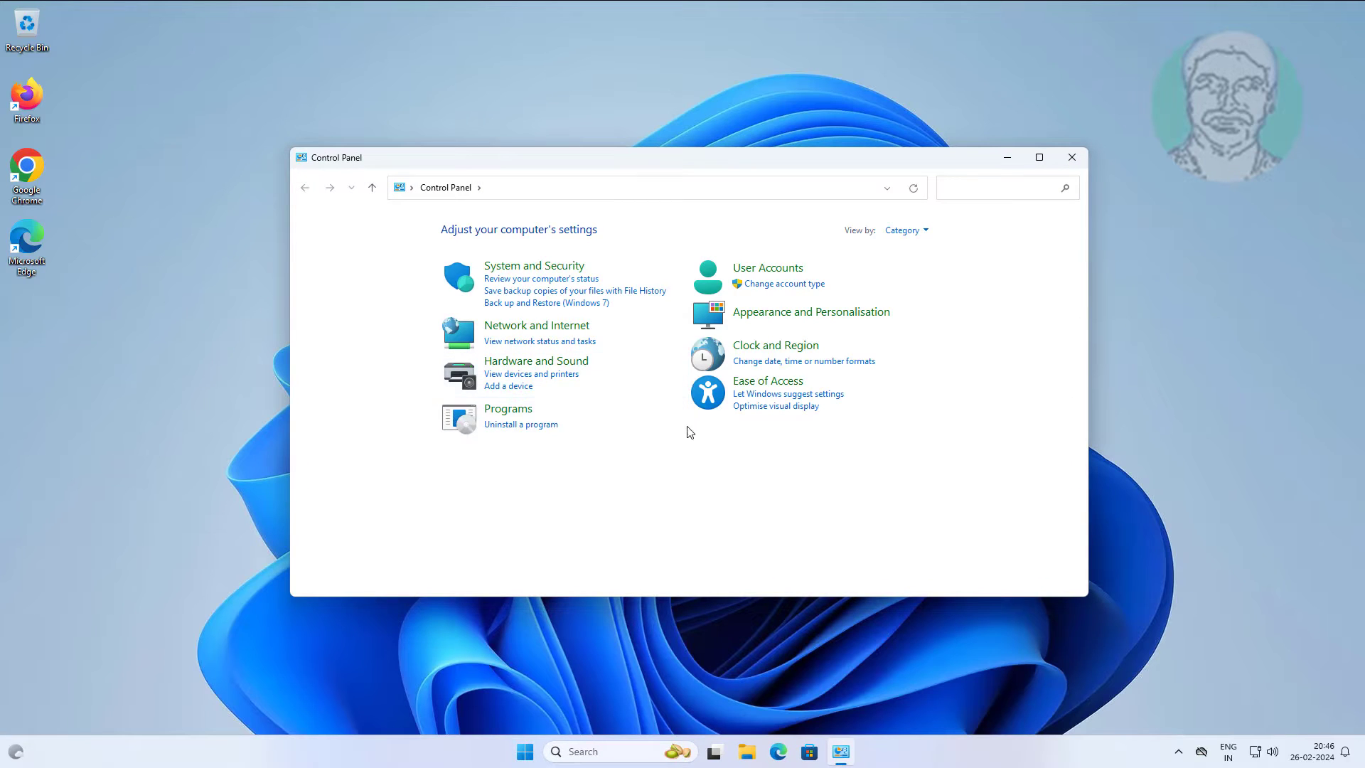
pyautogui.moveTo(625, 521)
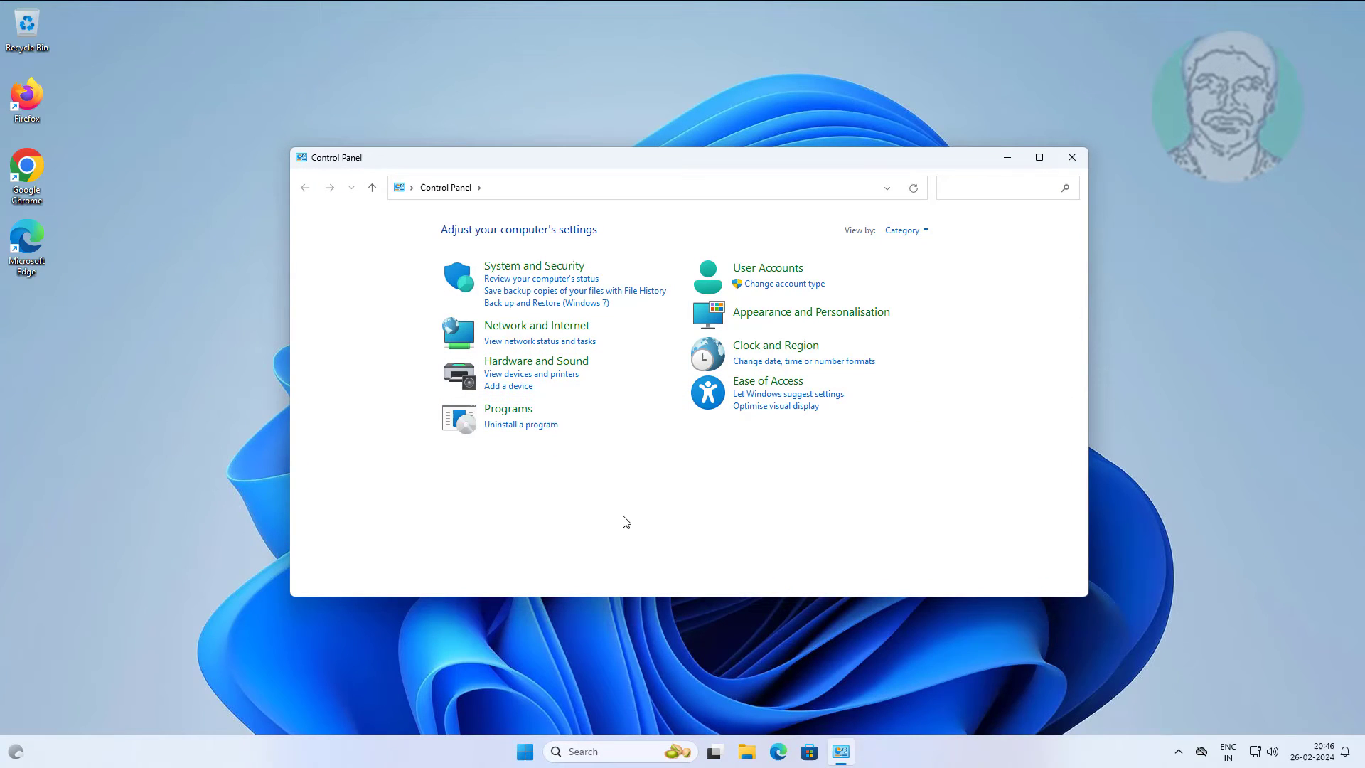
# Show all Control Panel items as small icons and bring up Date and Time.
pyautogui.click(903, 230)
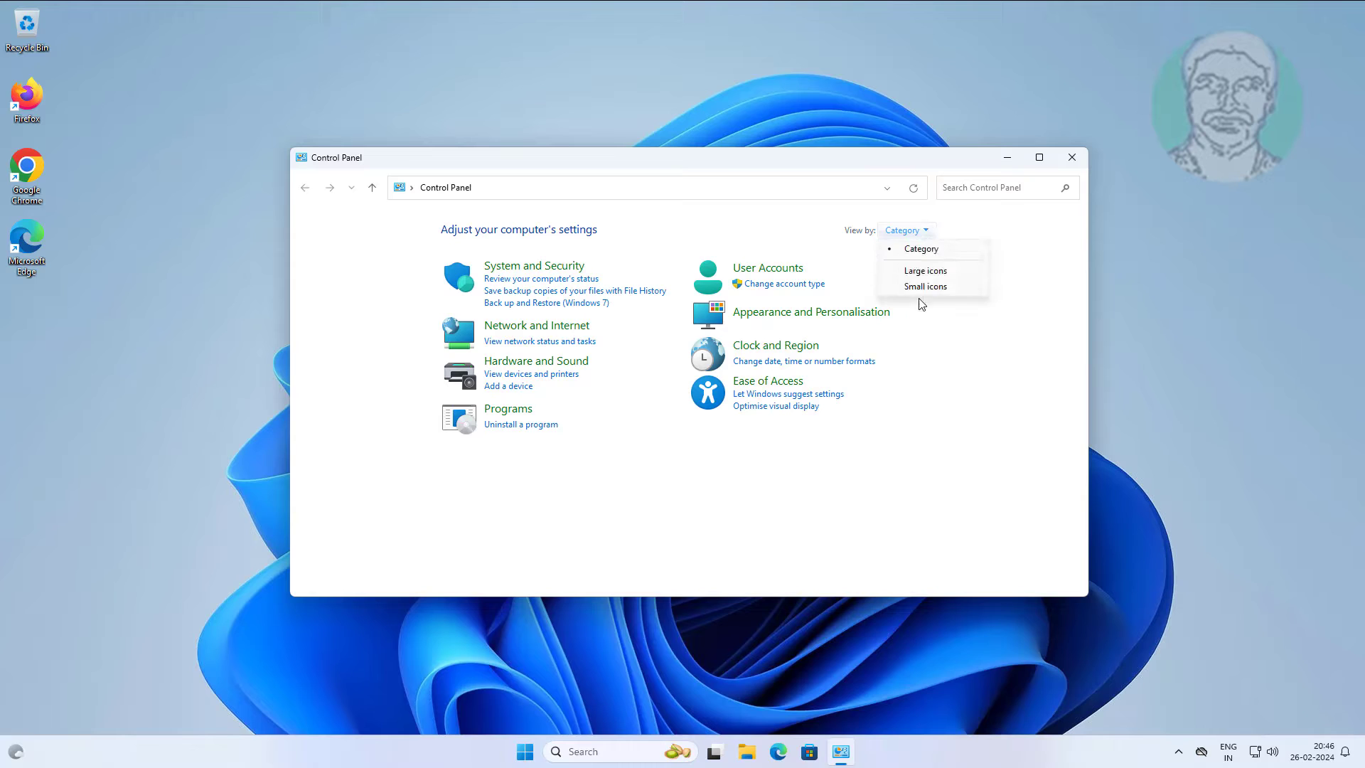
pyautogui.click(926, 286)
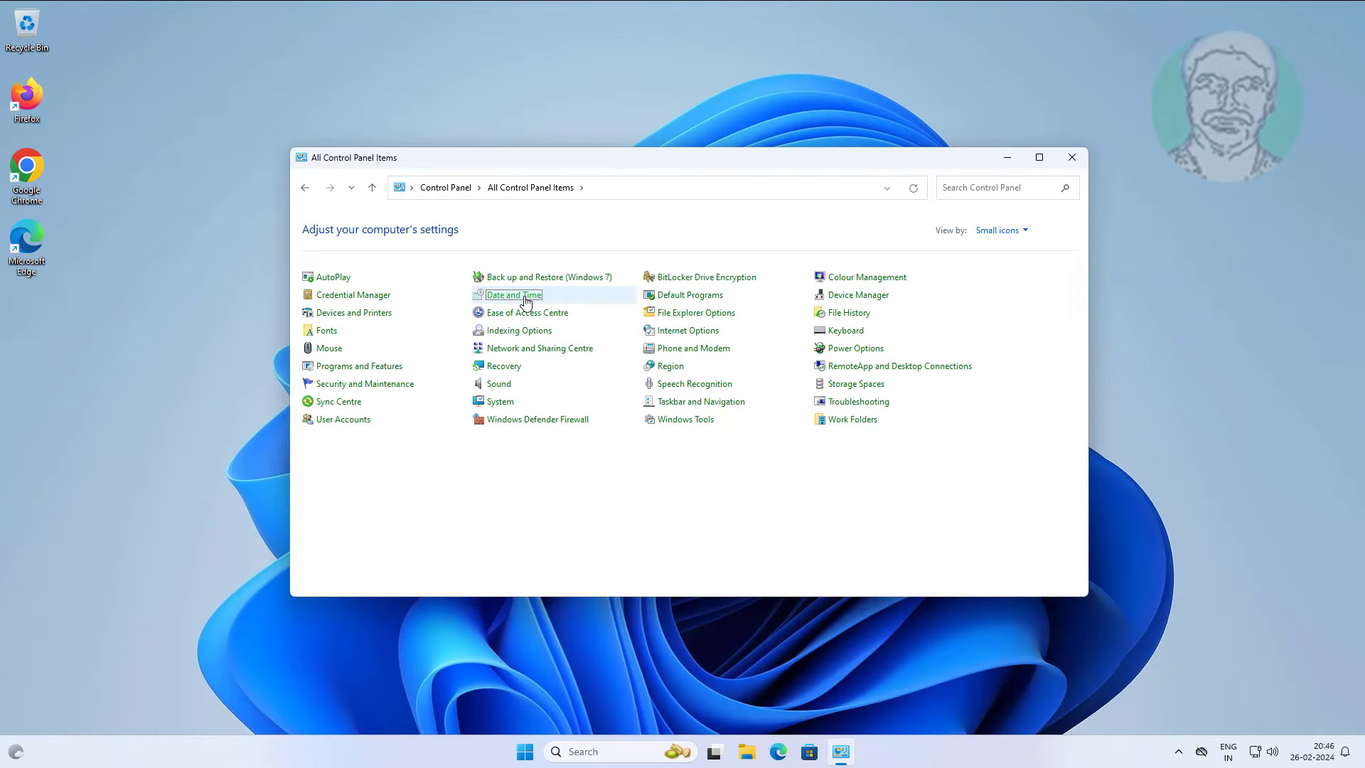
pyautogui.doubleClick(513, 294)
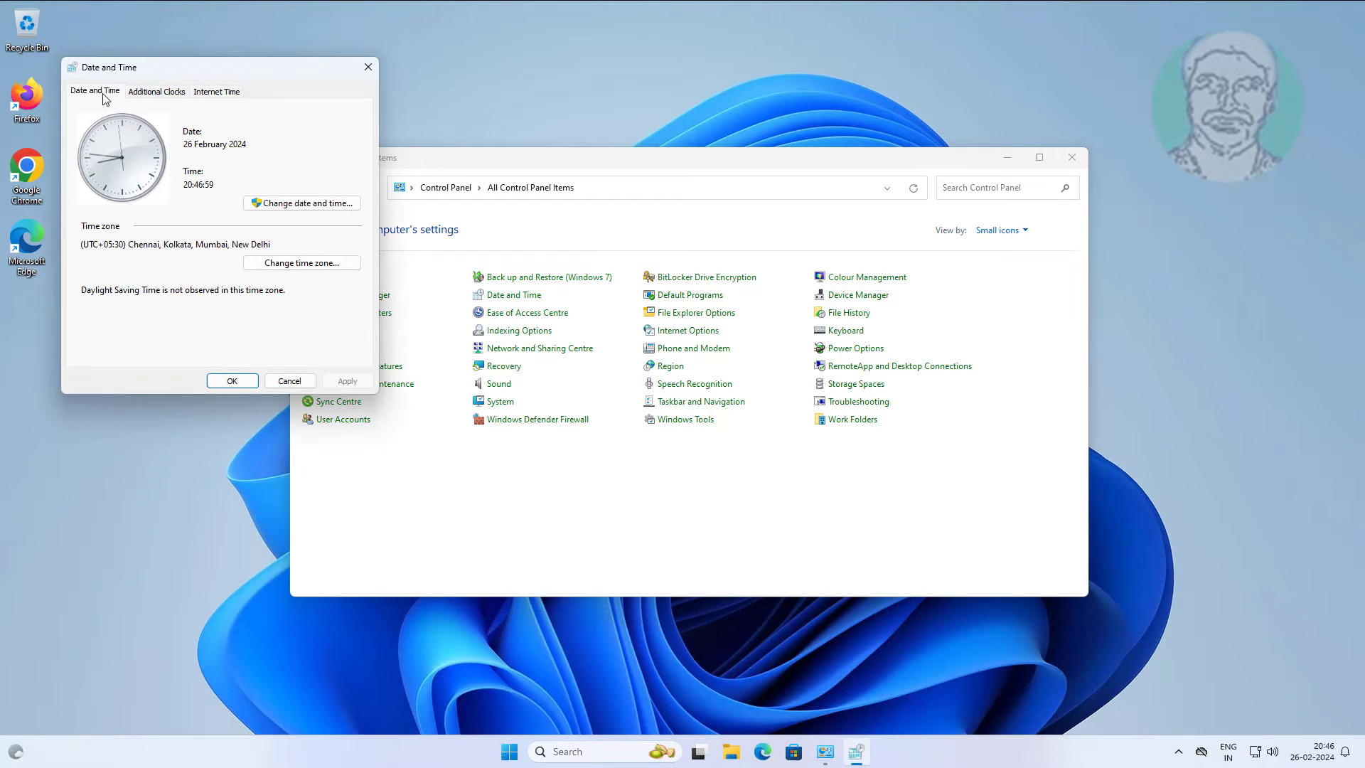
# Reach the Internet Time server settings via Change settings.
pyautogui.click(216, 90)
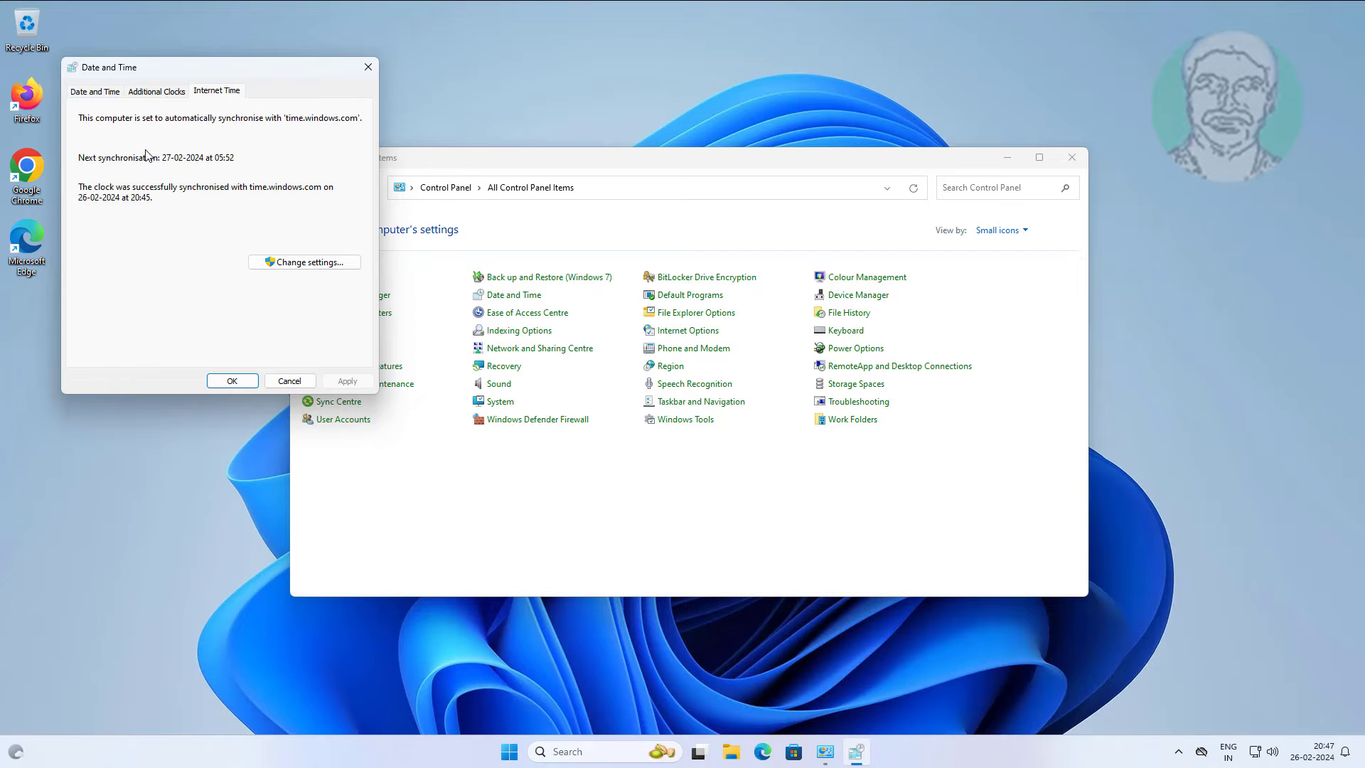
pyautogui.click(303, 262)
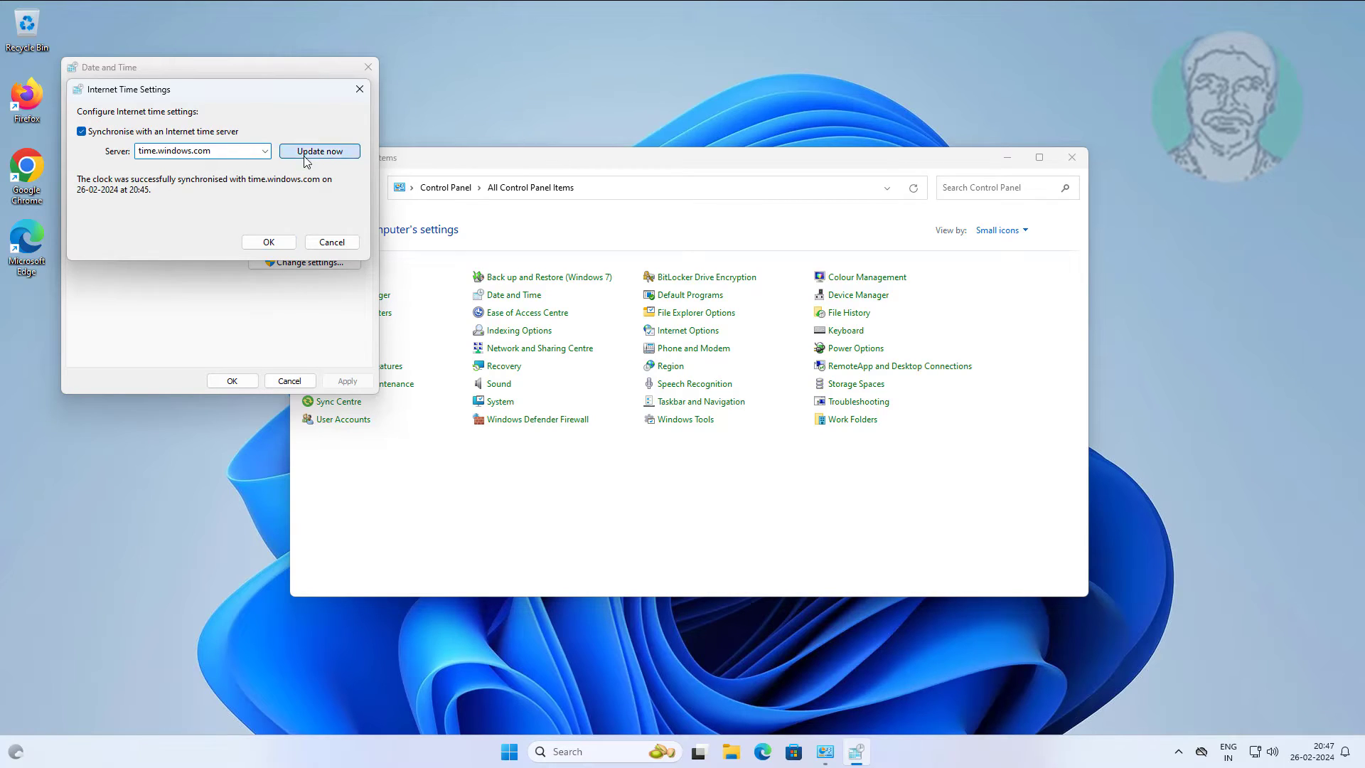
# Sync the clock with time.windows.com now and close both date and time dialogs.
pyautogui.click(319, 151)
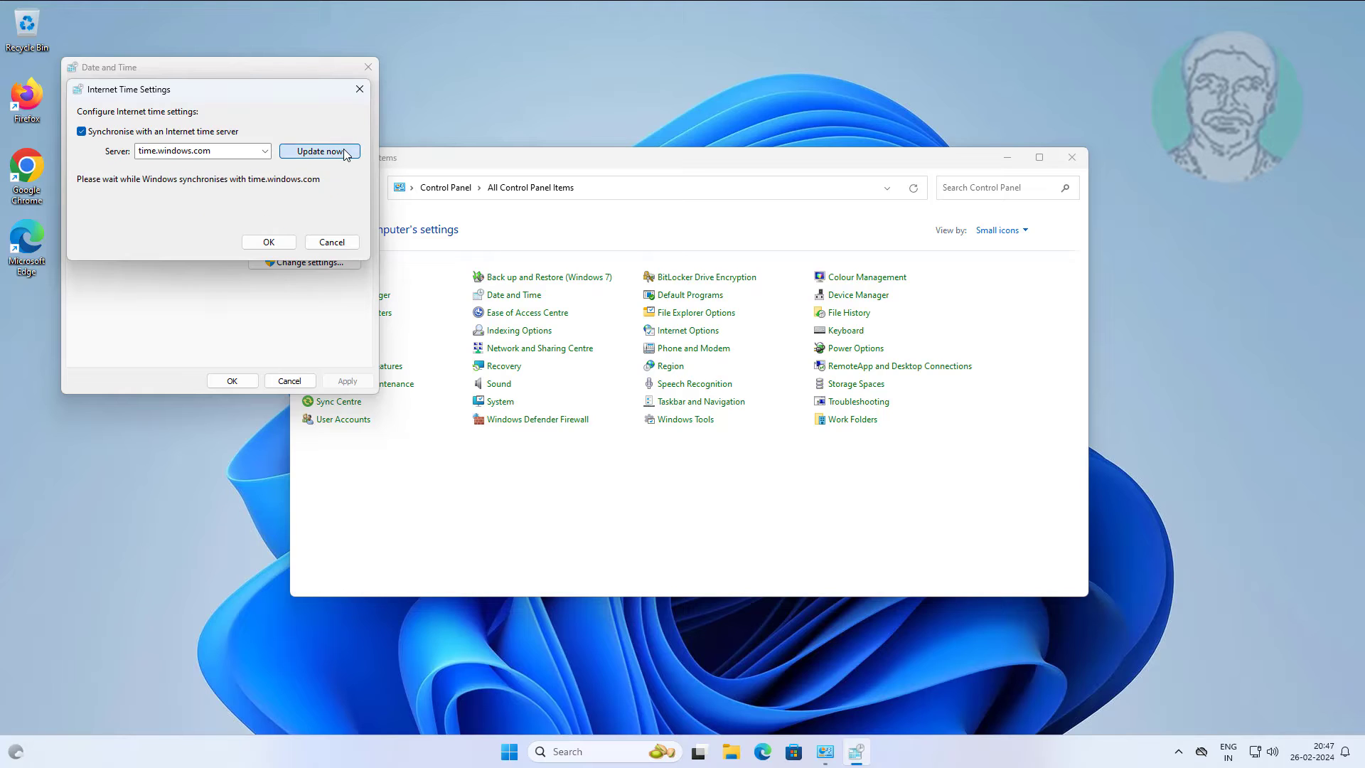
pyautogui.click(319, 151)
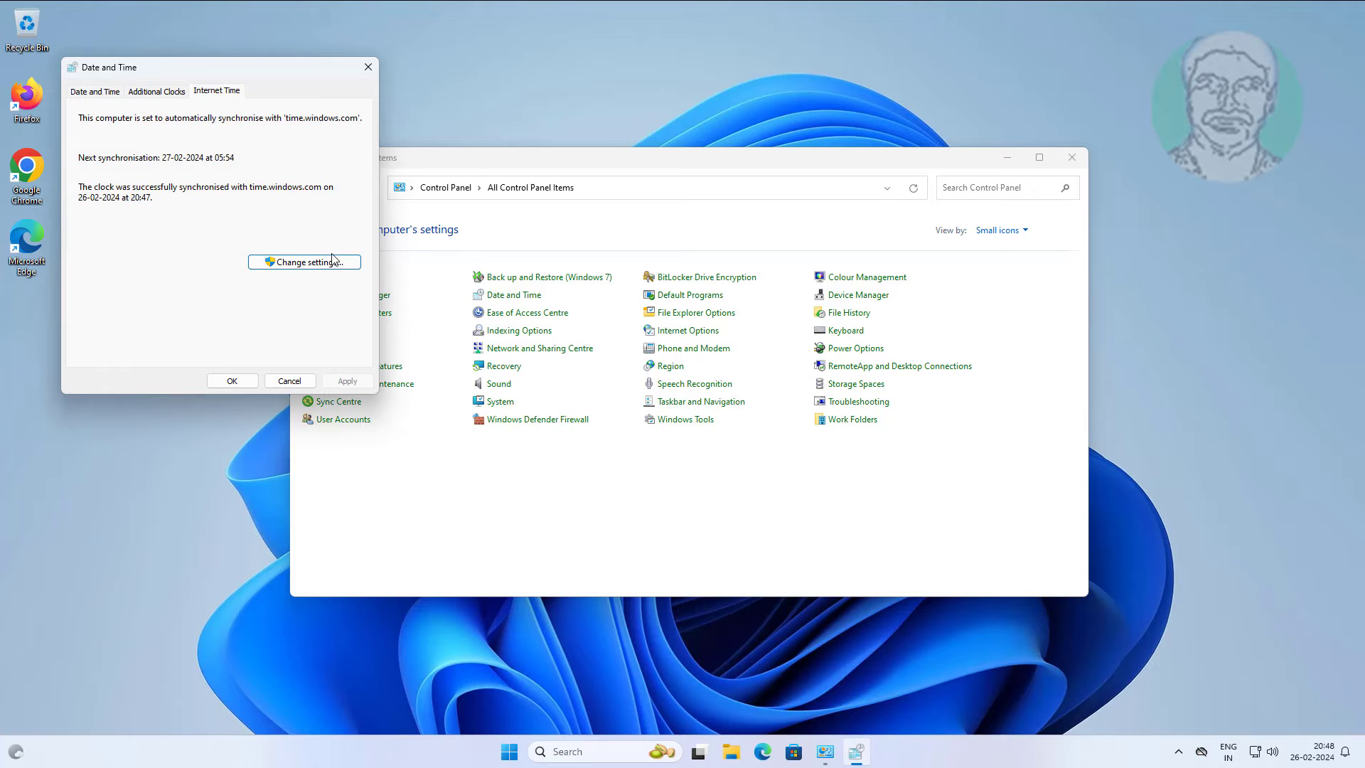
pyautogui.moveTo(338, 393)
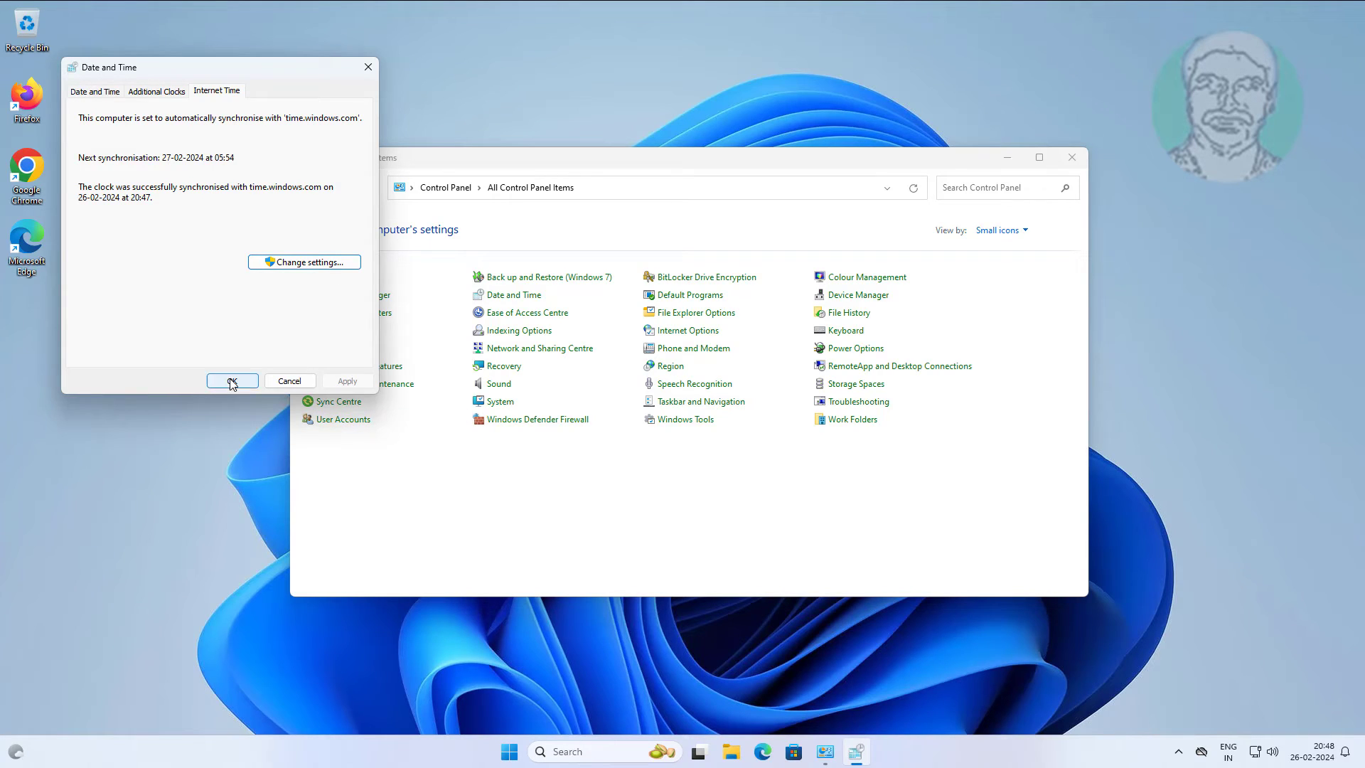
pyautogui.click(232, 381)
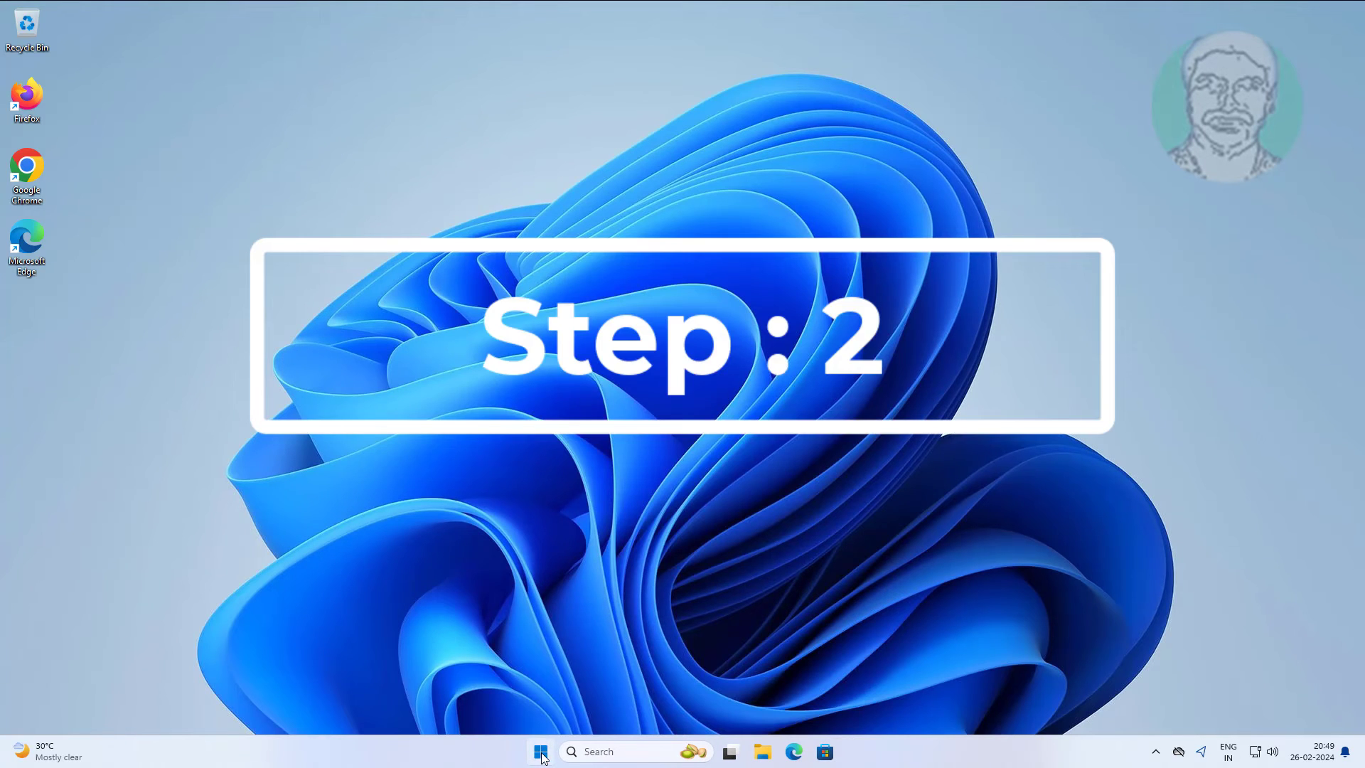
# Launch Windows Settings from Start and go to Time & language > Date & time.
pyautogui.click(540, 751)
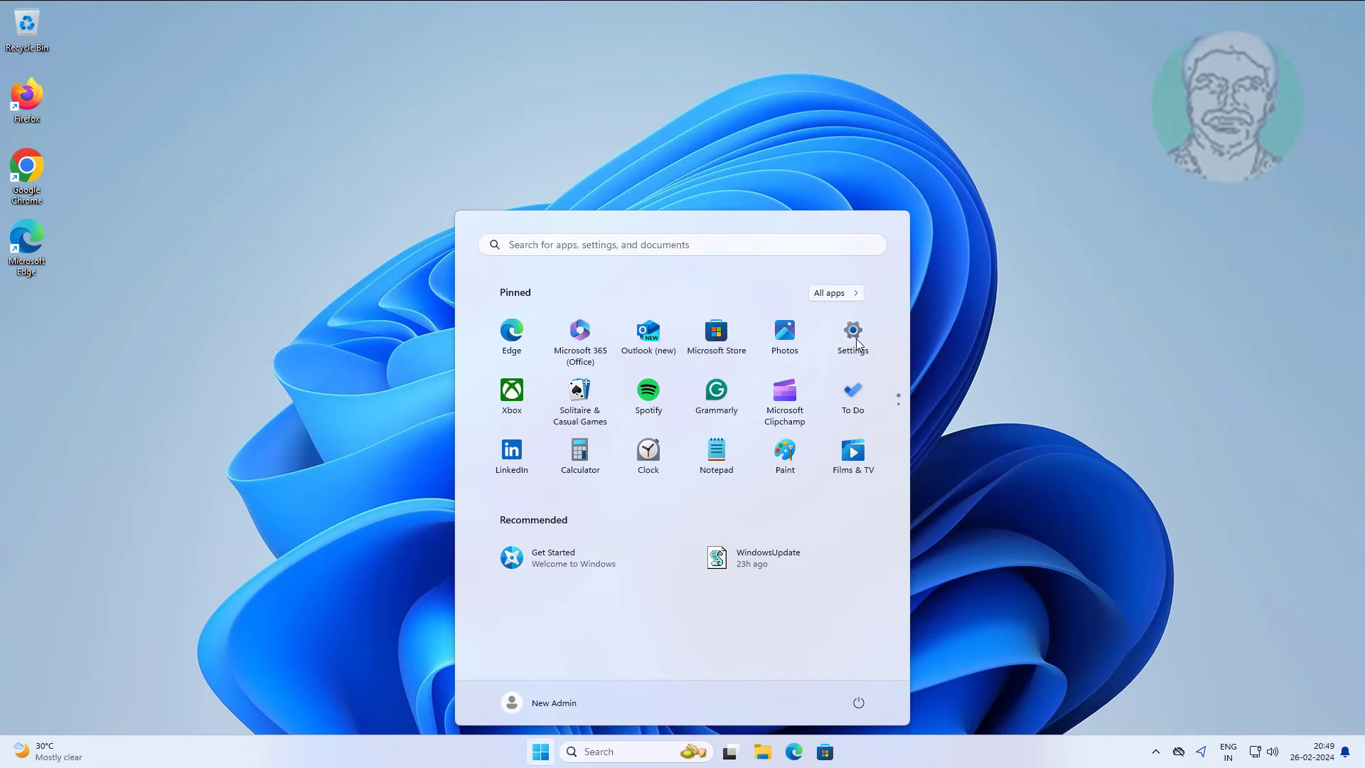
pyautogui.click(852, 331)
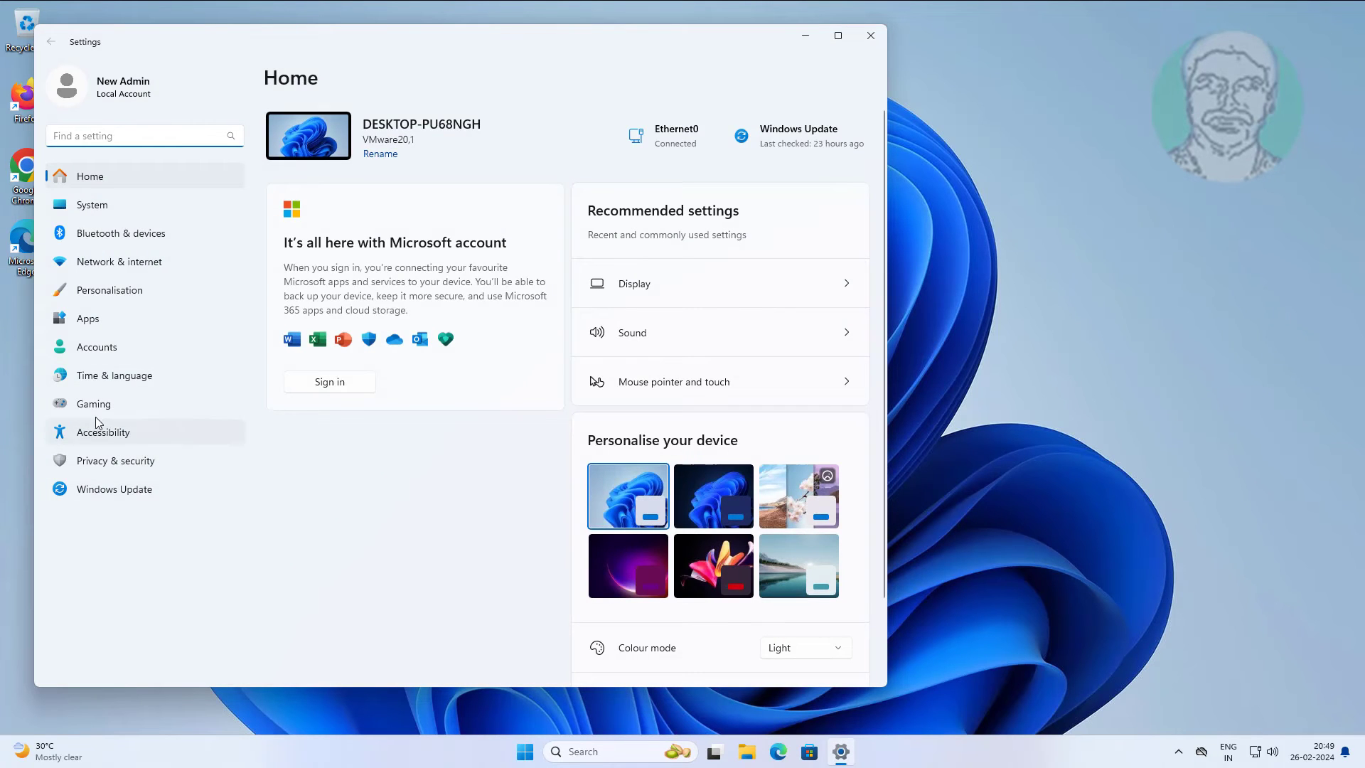
pyautogui.click(114, 375)
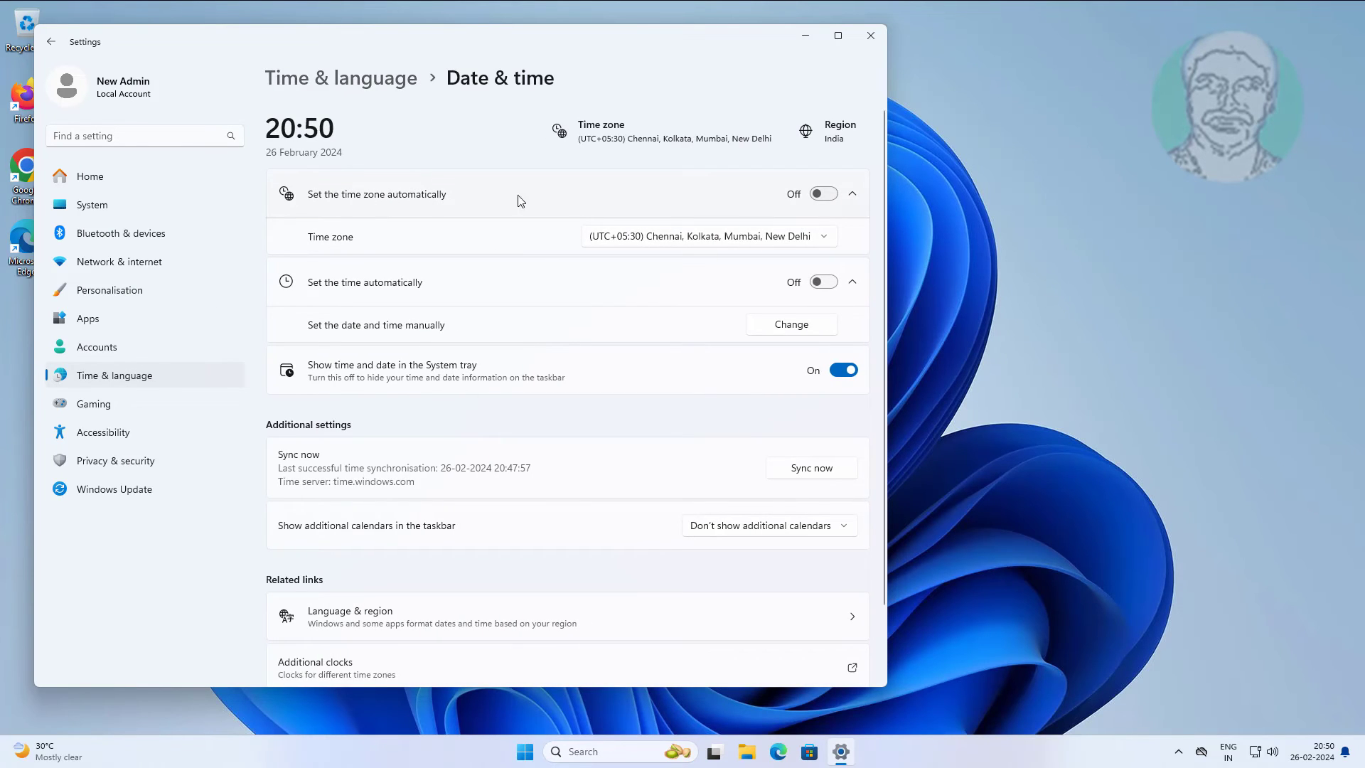
# Switch on 'Set the time zone automatically' and 'Set the time automatically'.
pyautogui.click(822, 194)
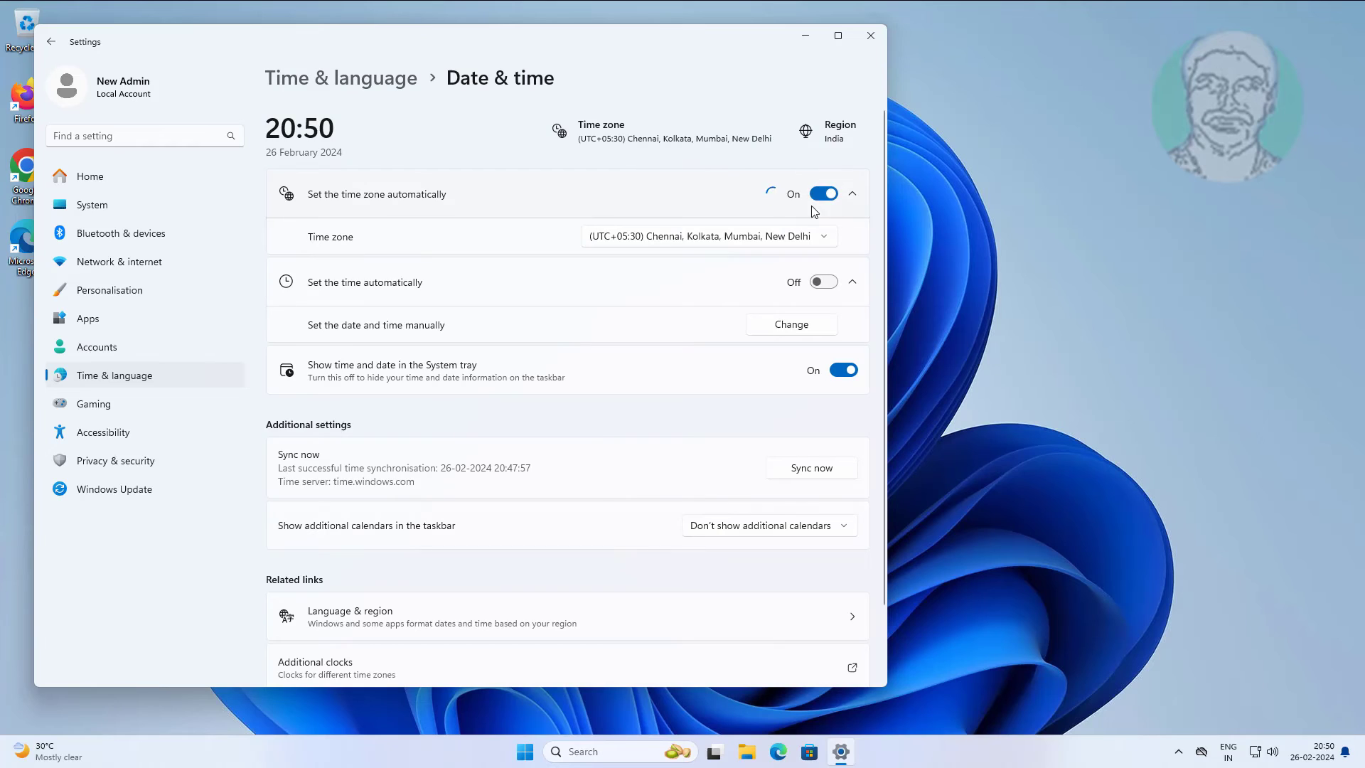
pyautogui.click(822, 193)
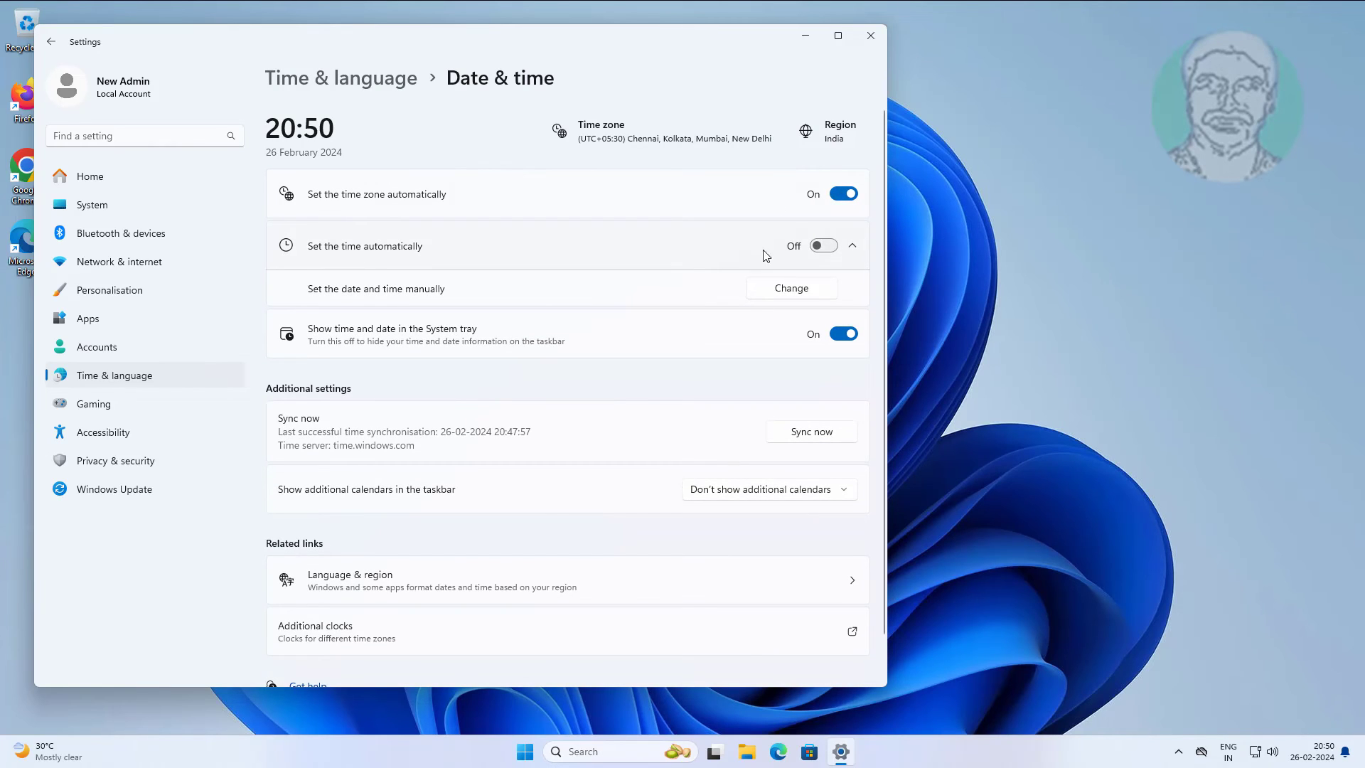
pyautogui.click(842, 245)
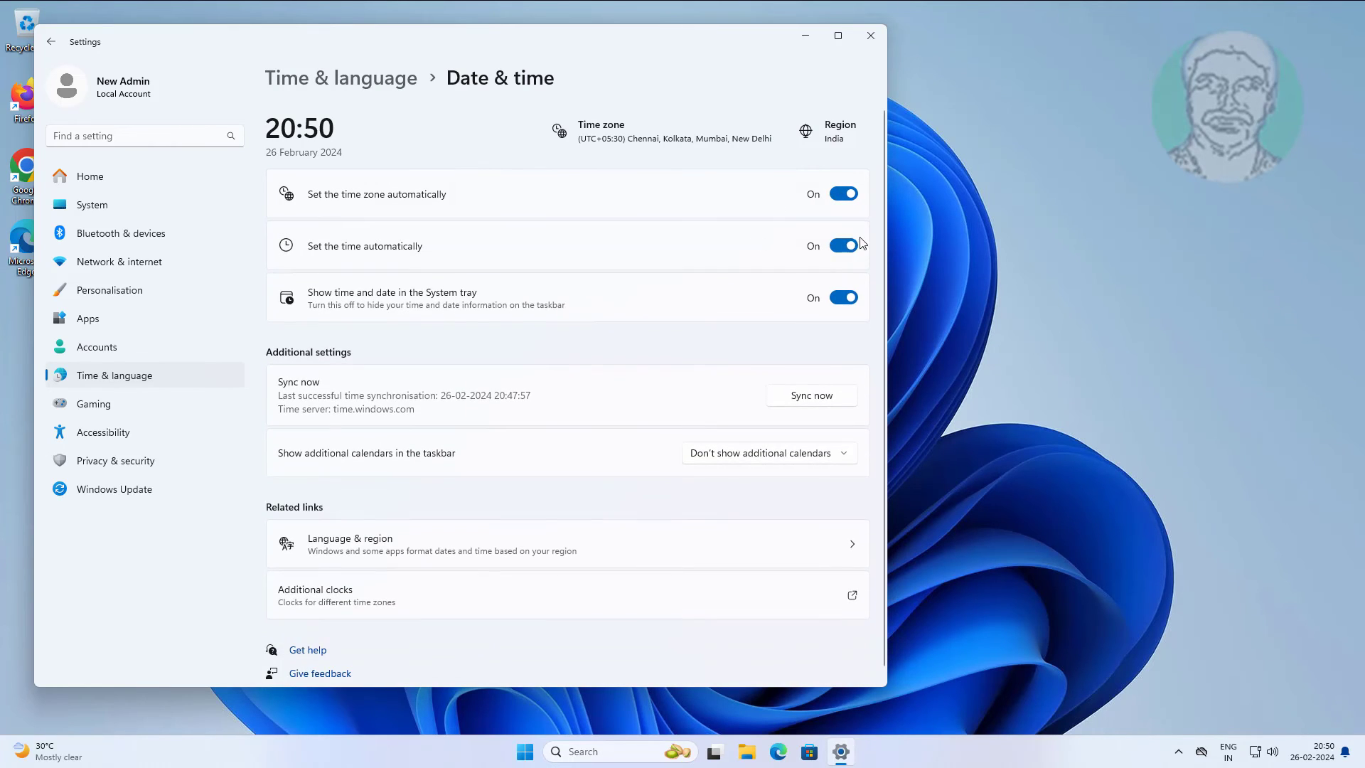
pyautogui.moveTo(727, 166)
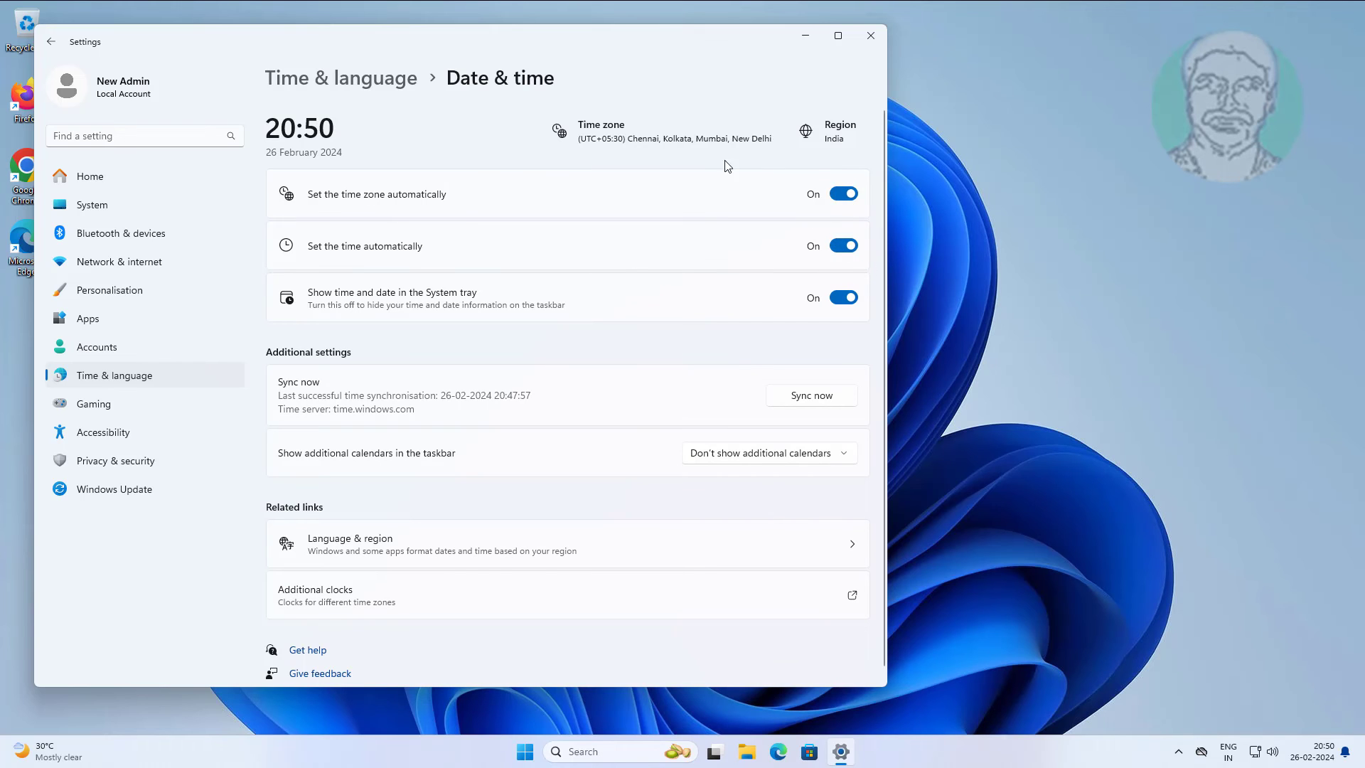
pyautogui.moveTo(875, 71)
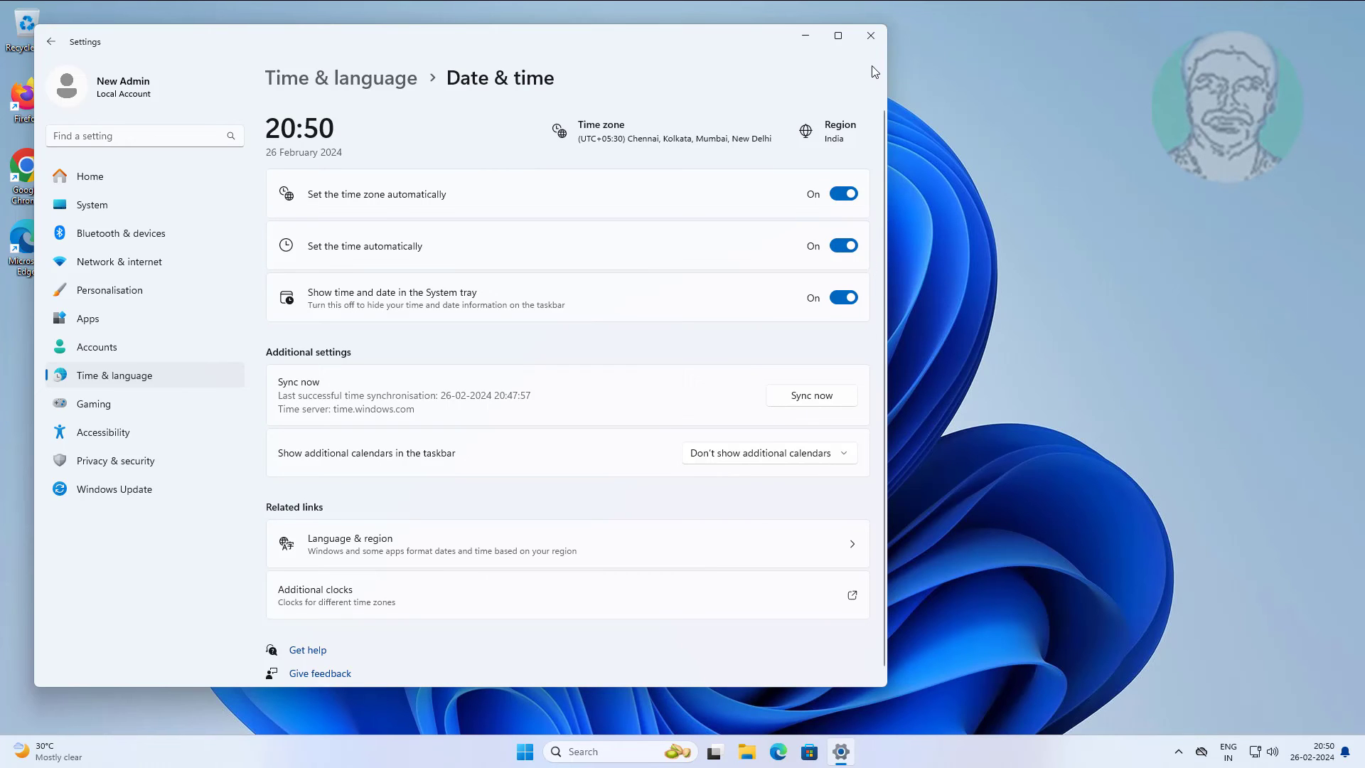